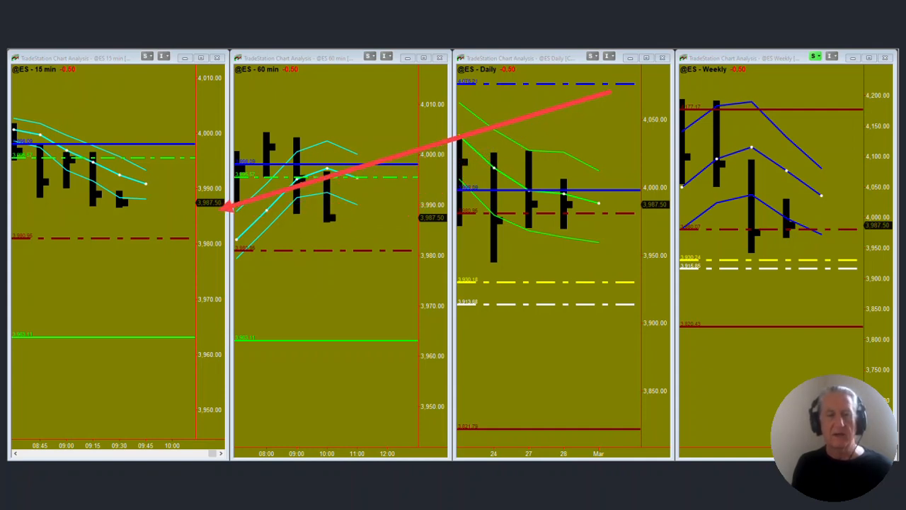
Move the red arrowhead from the 15-minute price label into the 60-minute chart near 3,970.
left_click_drag(223, 208, 340, 301)
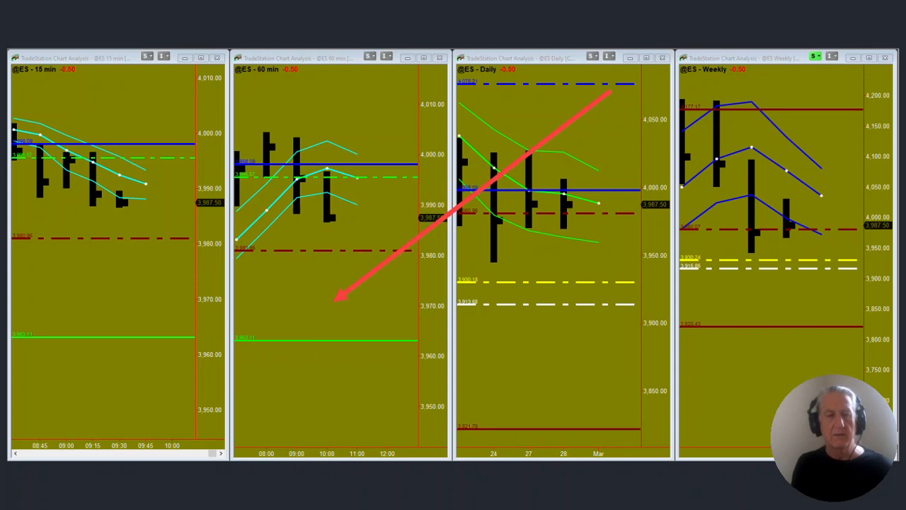